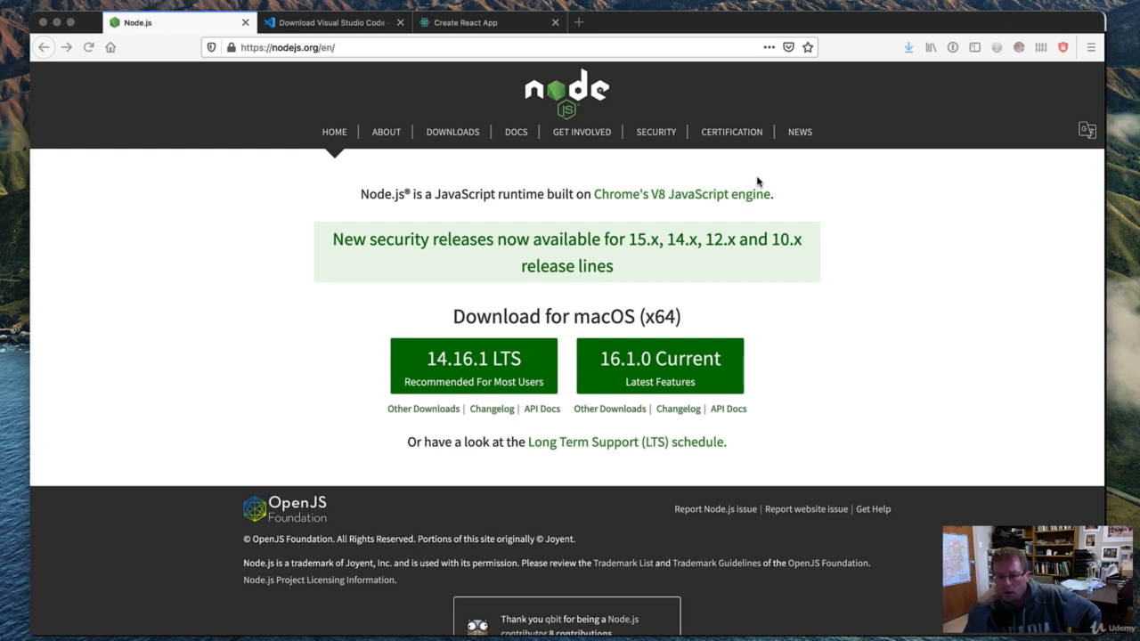
mouse_move(520, 349)
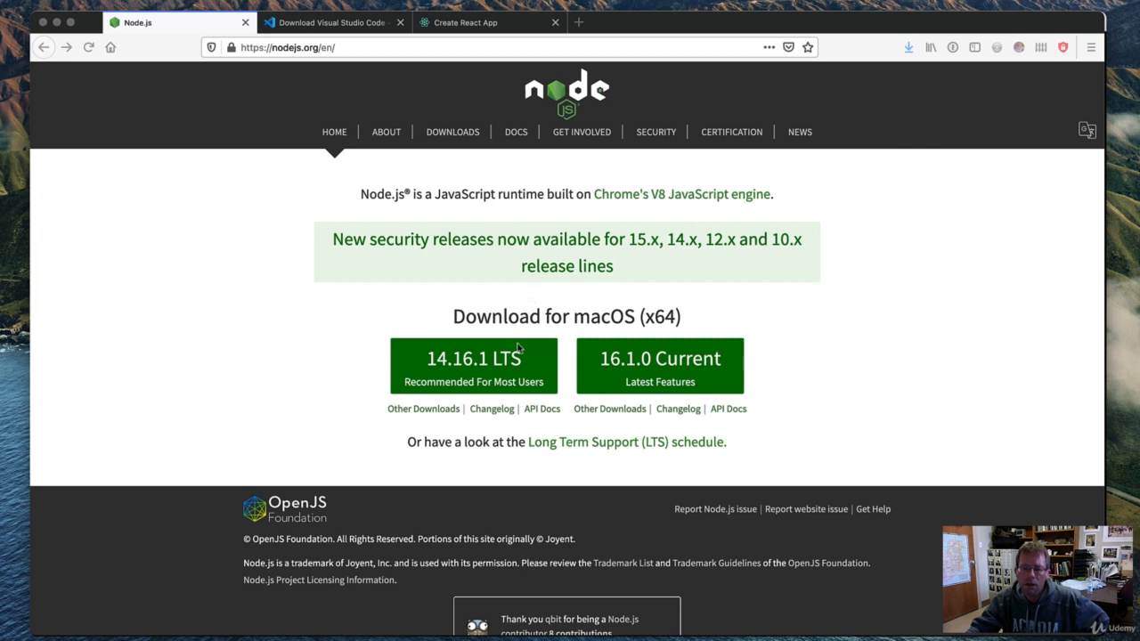
mouse_move(664, 372)
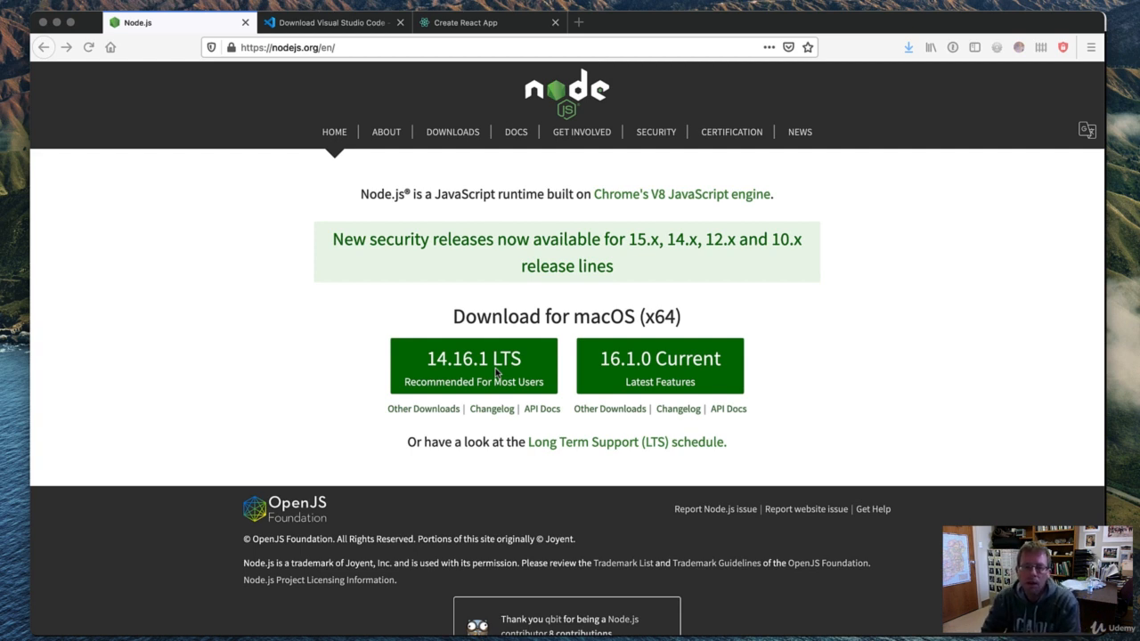
mouse_move(365, 360)
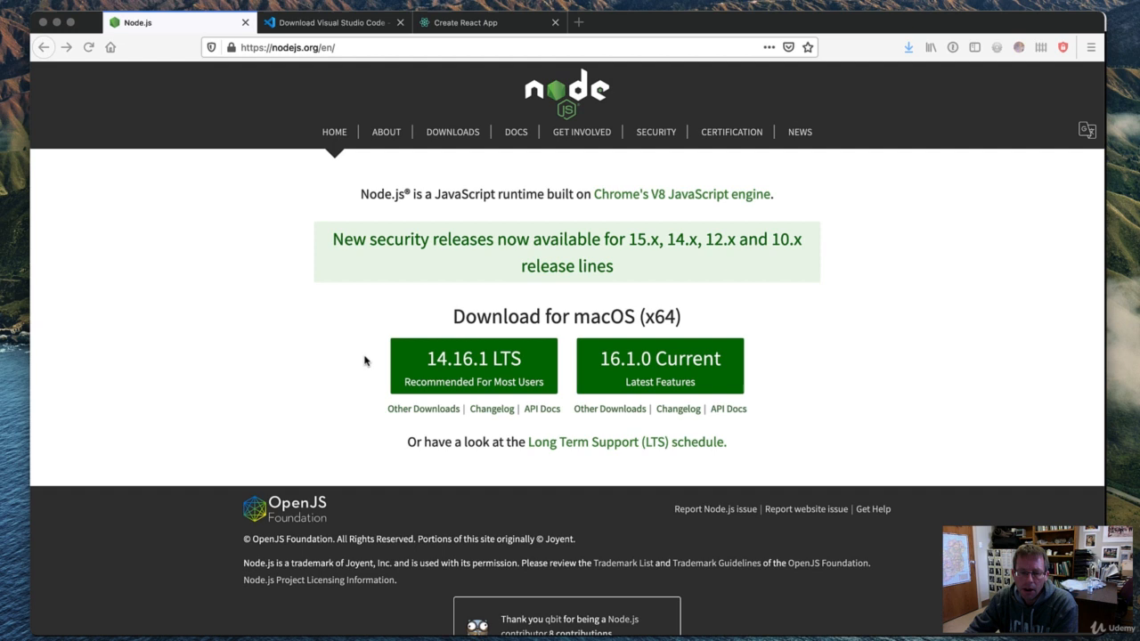
mouse_move(356, 350)
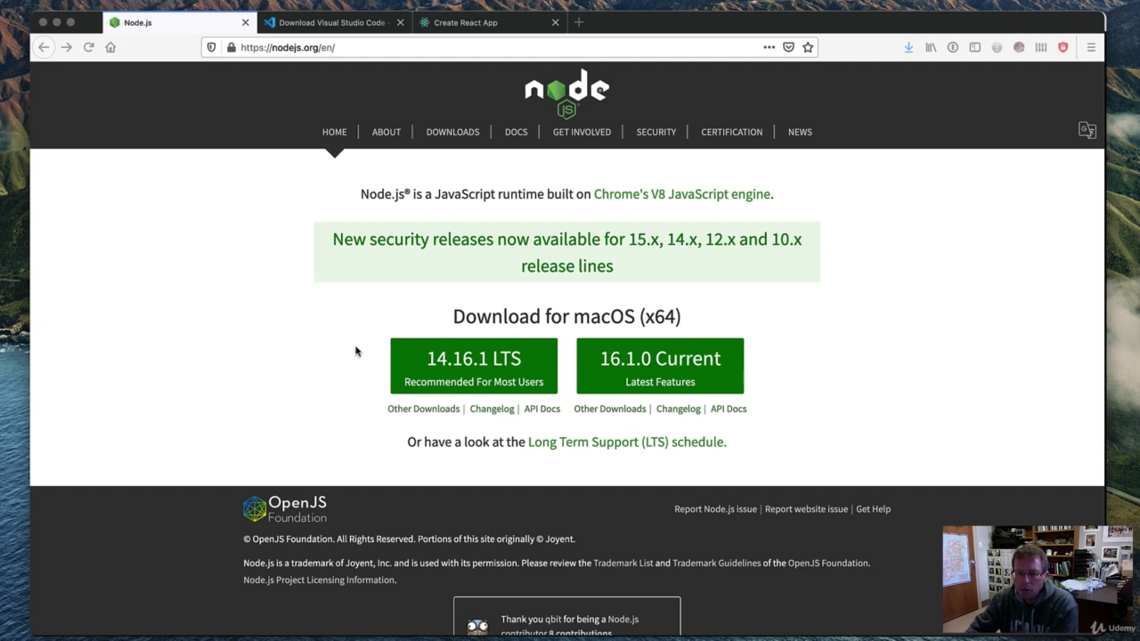
mouse_move(324, 27)
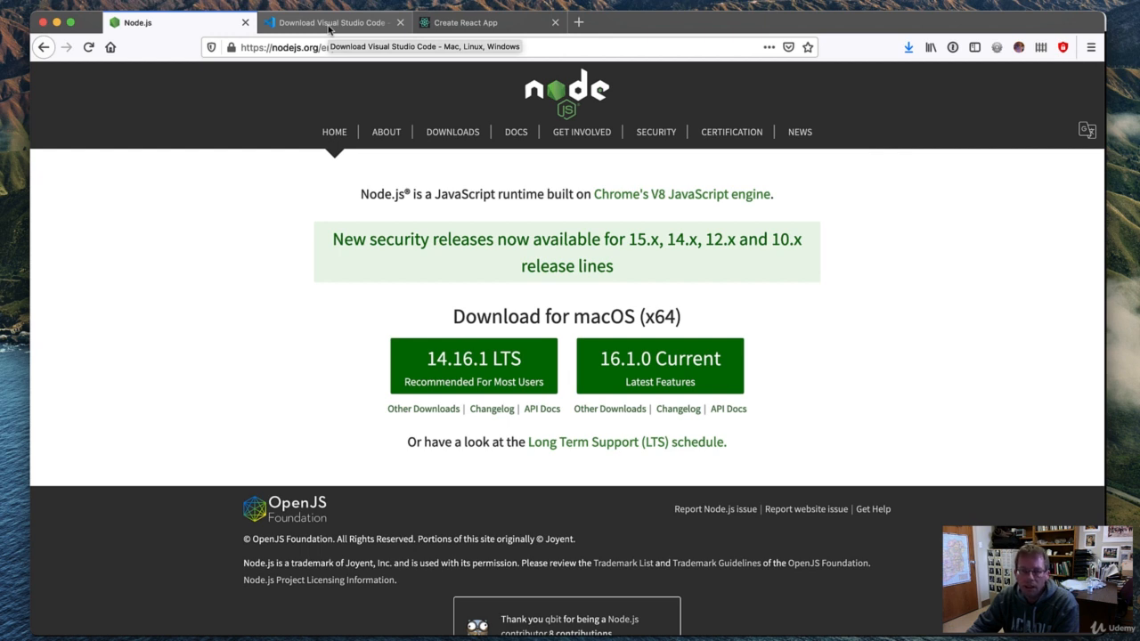
Switch from the Node.js 14.16.1 LTS page to the Visual Studio Code download page.
left_click(329, 21)
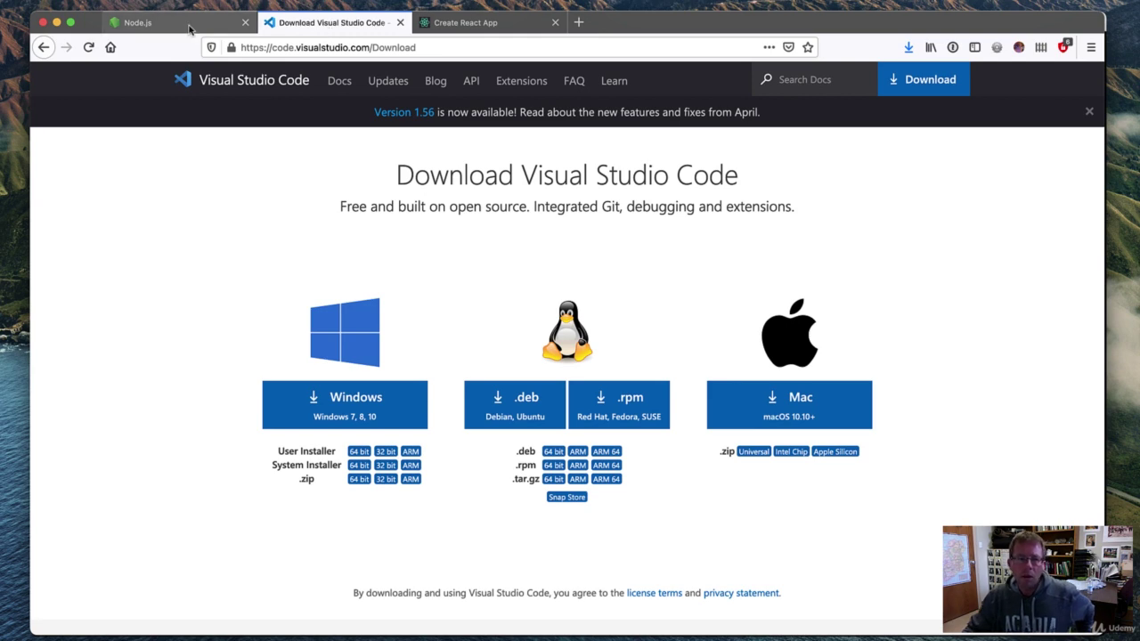
In Terminal, run node -v (reports v14.16.1) and enter npm -v at the prompt.
left_click(146, 23)
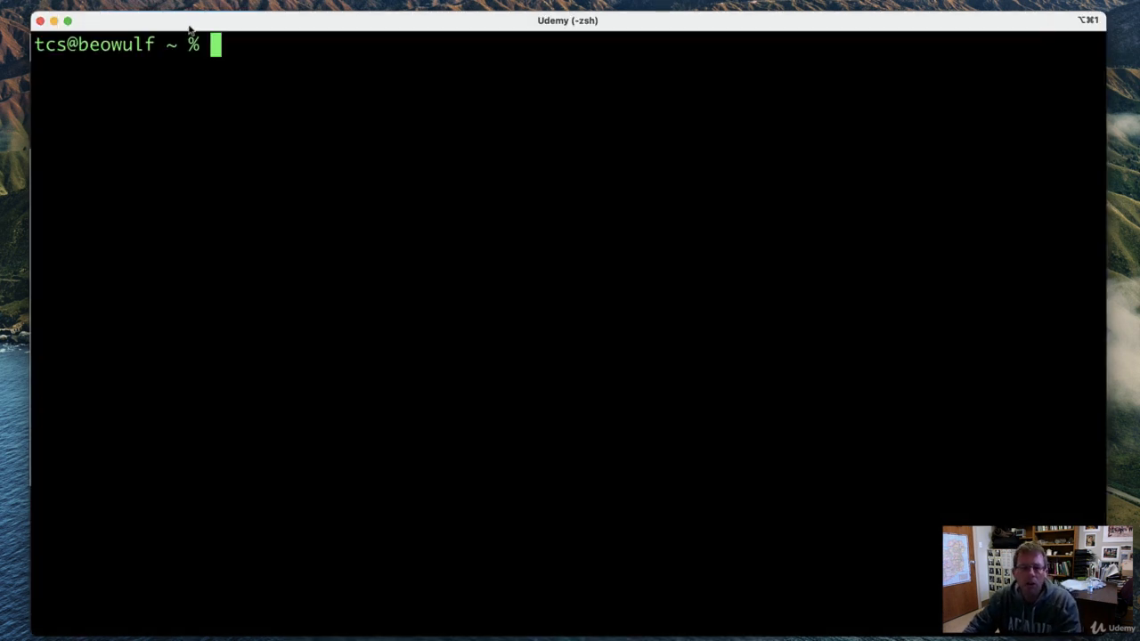
mouse_move(428, 159)
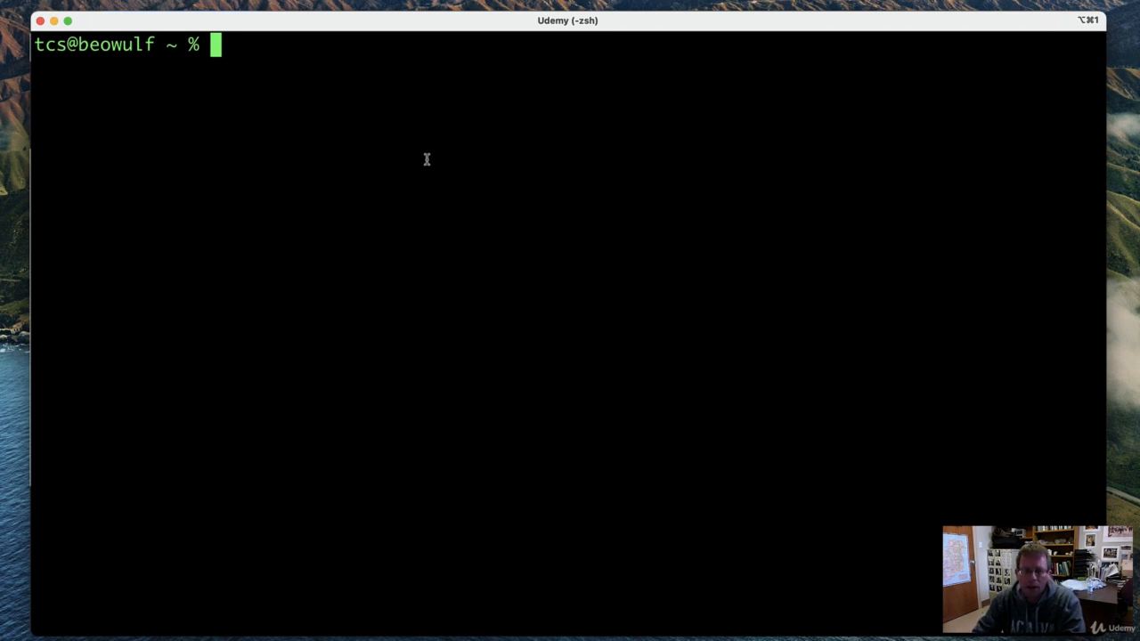
type("node")
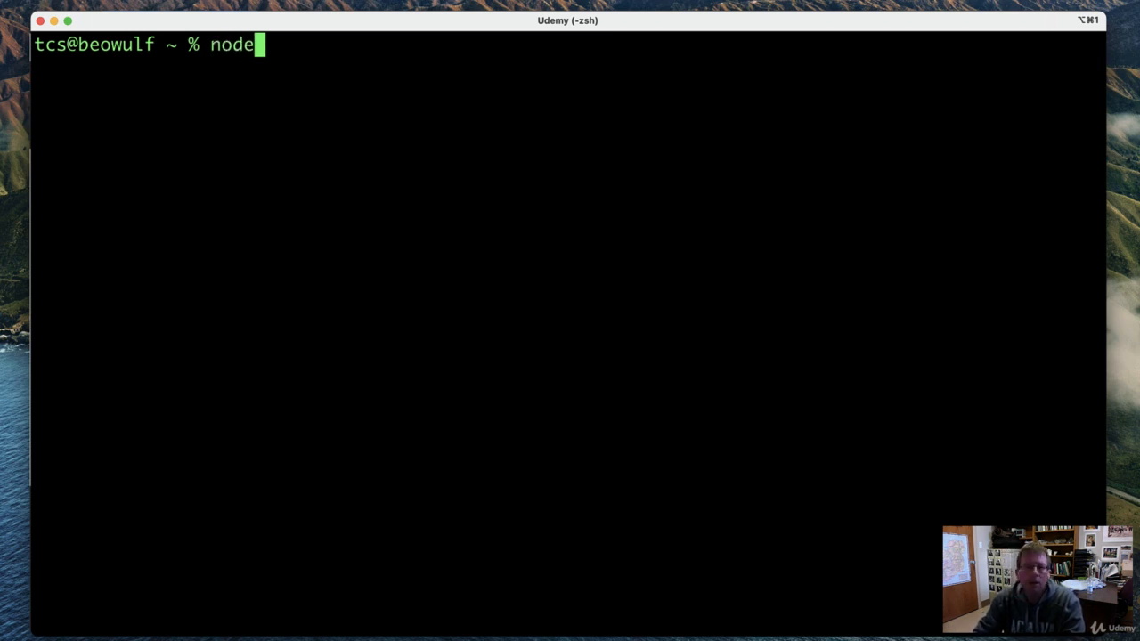
type("-v")
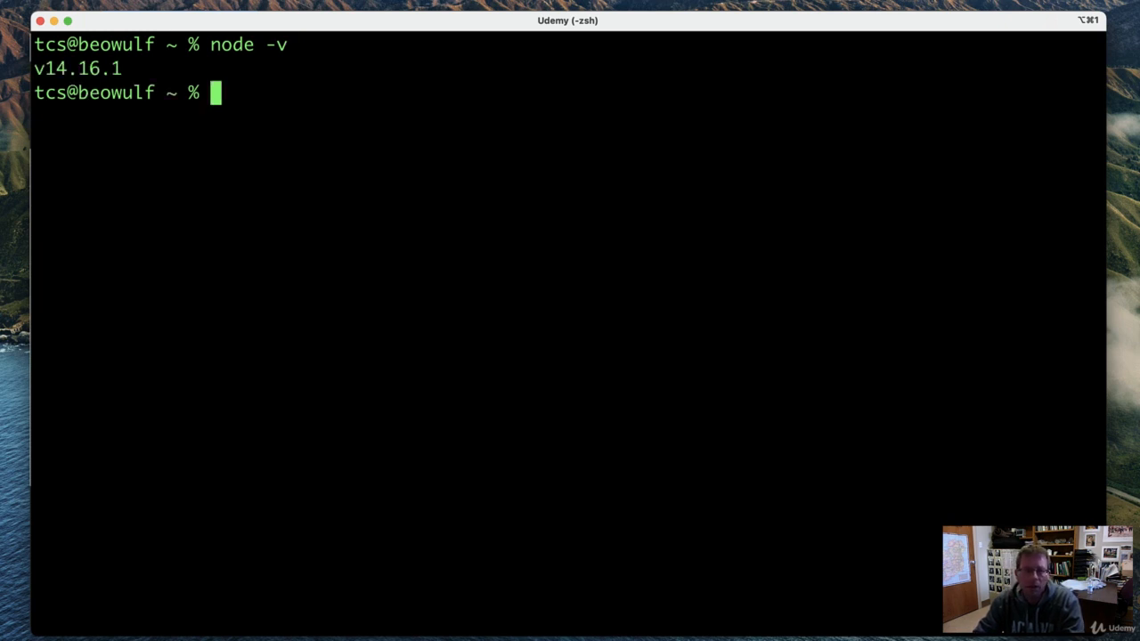
type("npm -v")
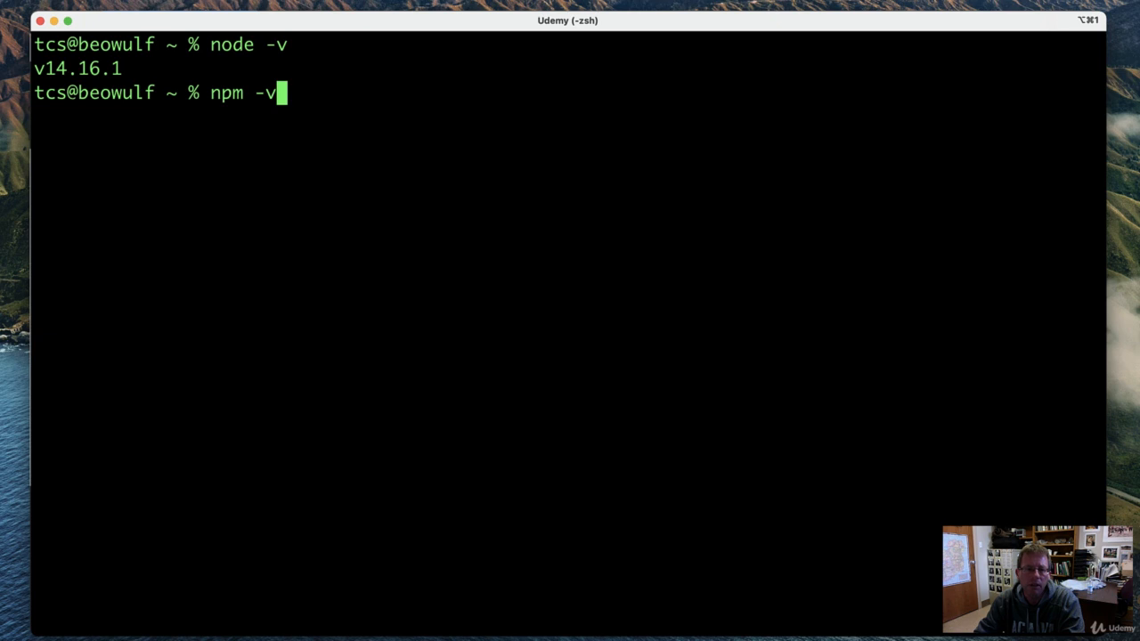